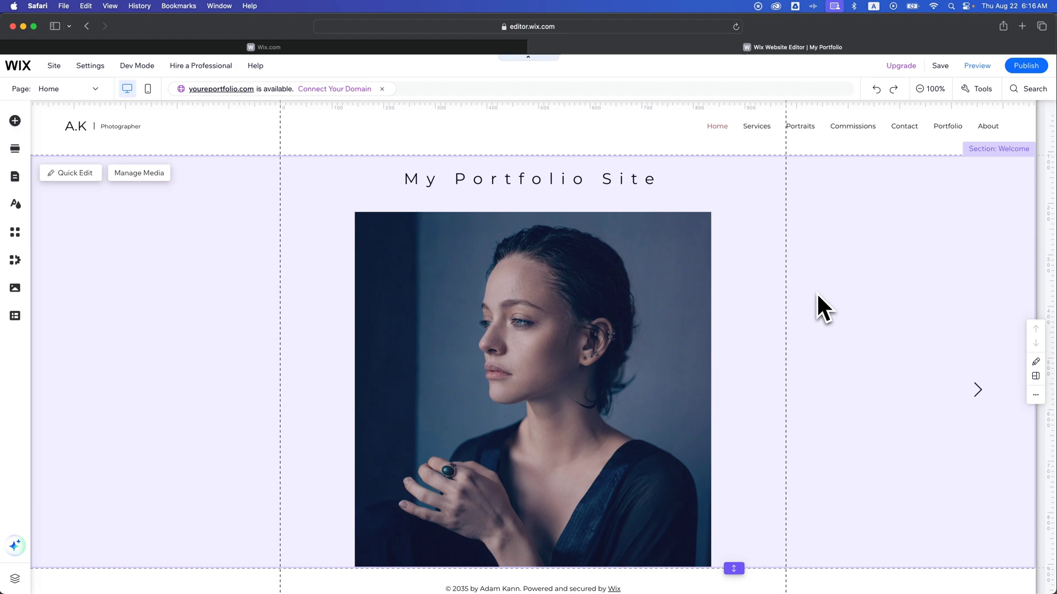
mouse_move(15, 176)
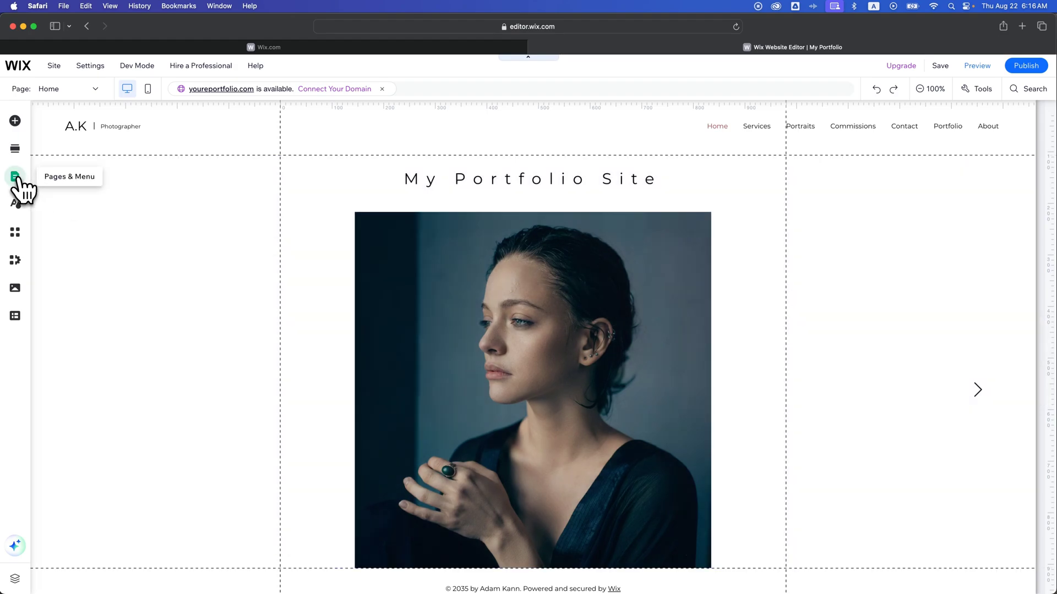
- Open the Site Pages and Menu panel listing the seven site pages
left_click(15, 176)
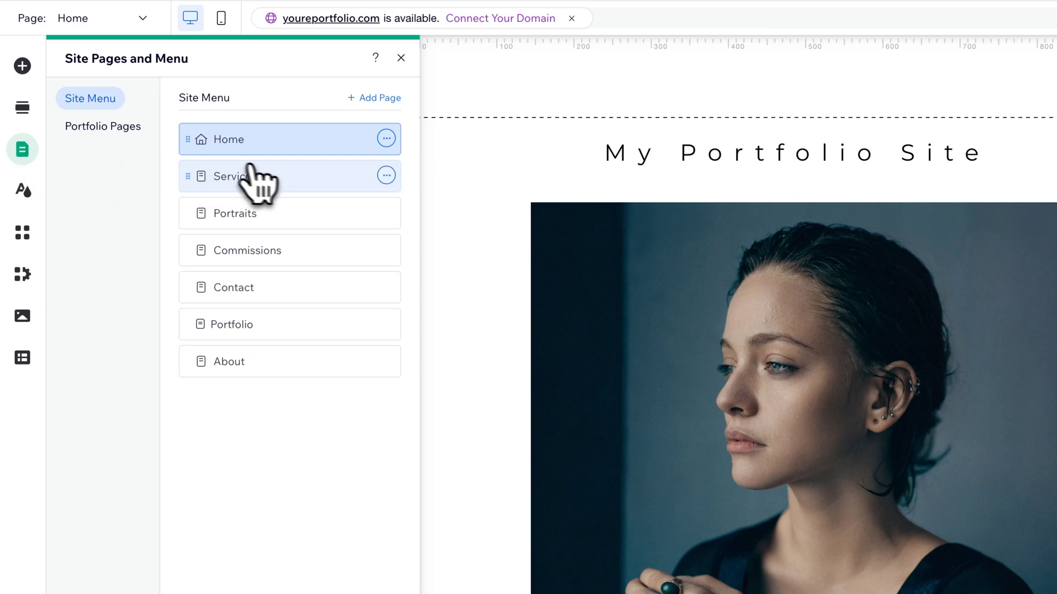
- Open the Services page's options menu in the pages panel
left_click(385, 176)
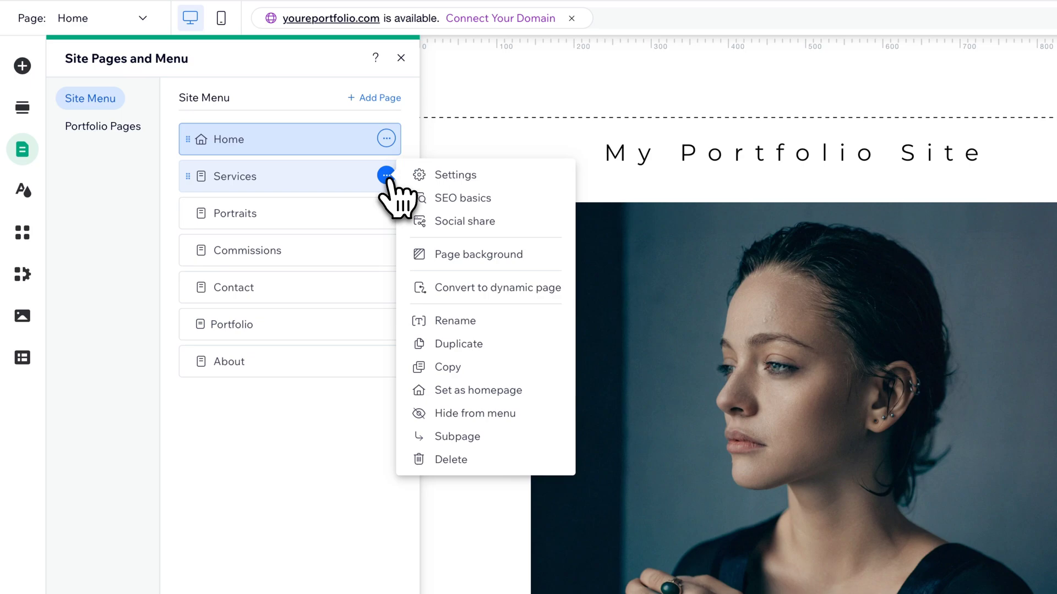
mouse_move(477, 254)
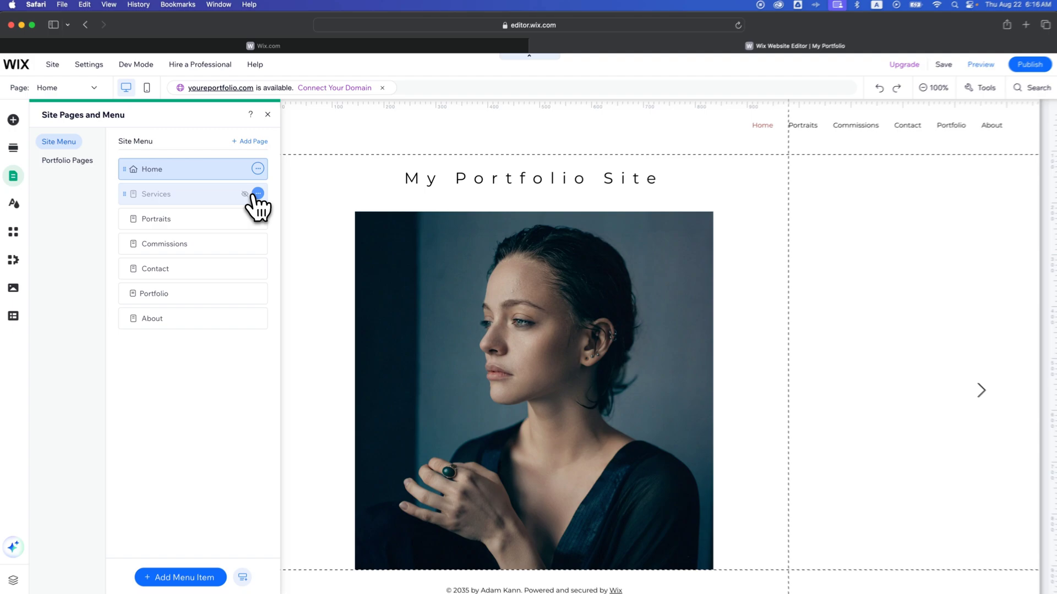
- Delete the Services page and confirm, leaving six pages
left_click(258, 194)
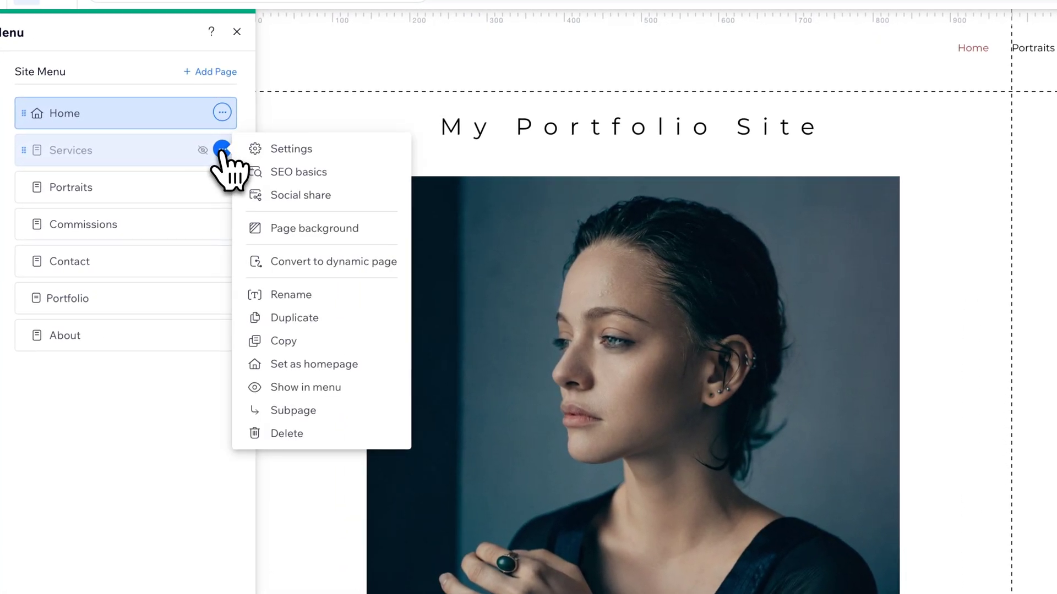
mouse_move(288, 433)
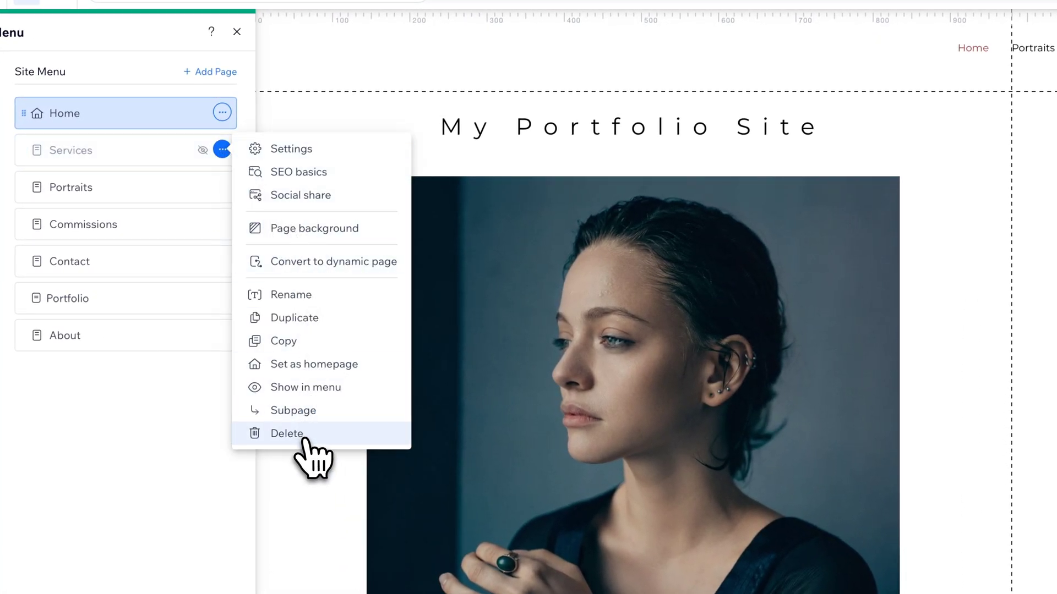
left_click(285, 433)
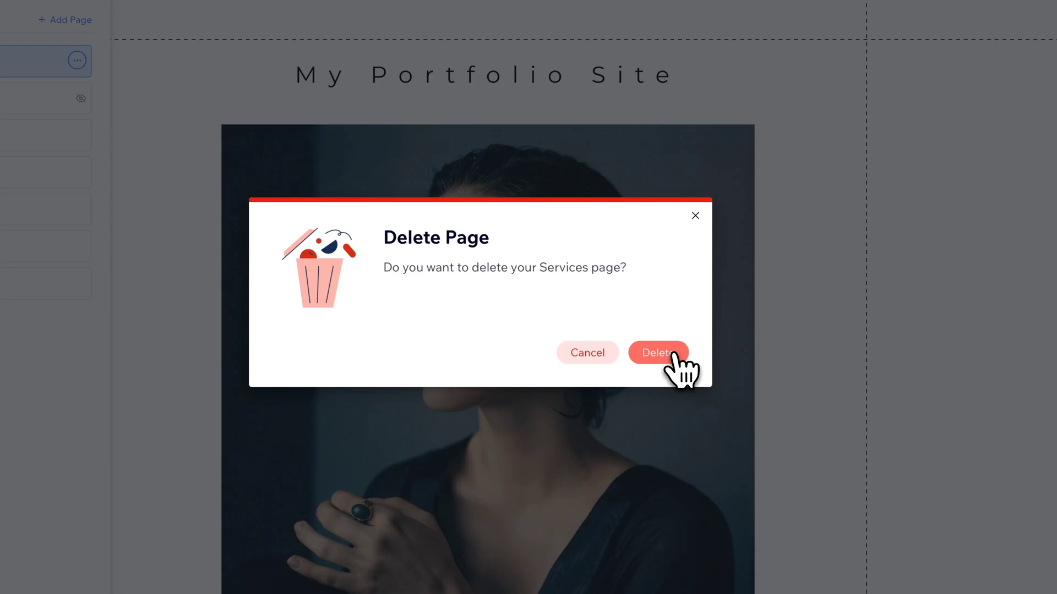
left_click(657, 353)
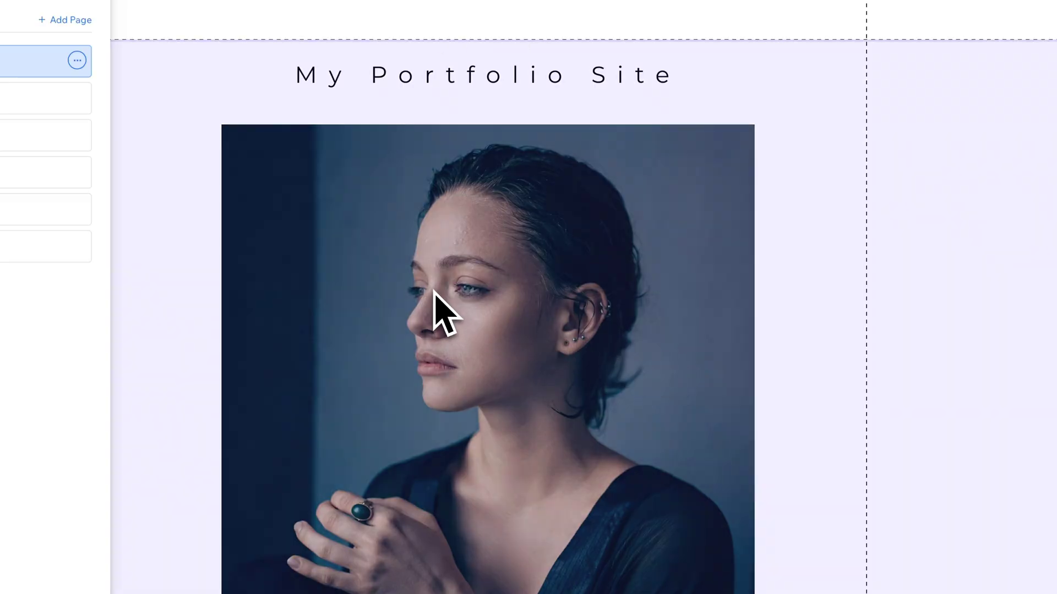